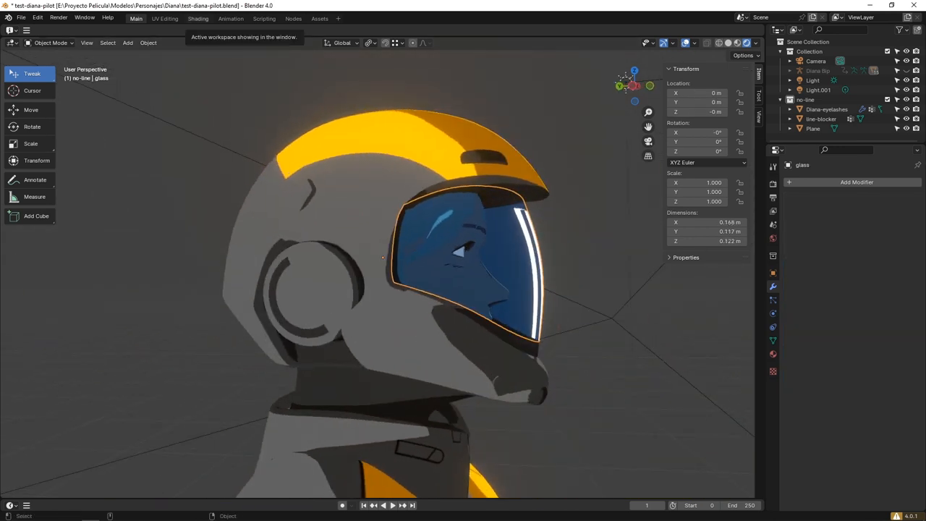
# Inspect the glass material, return to modelling, and drag the helmet glass with Move
pyautogui.click(198, 18)
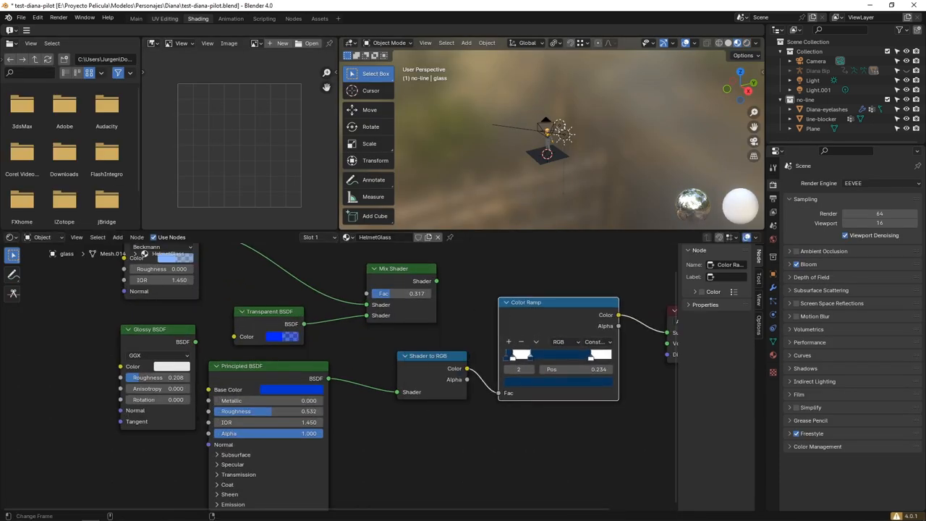
pyautogui.click(135, 18)
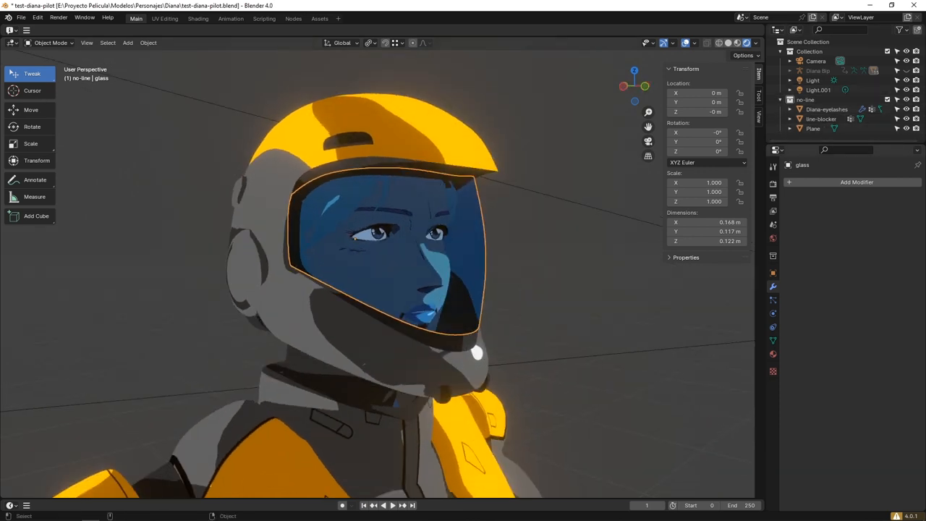
pyautogui.click(13, 109)
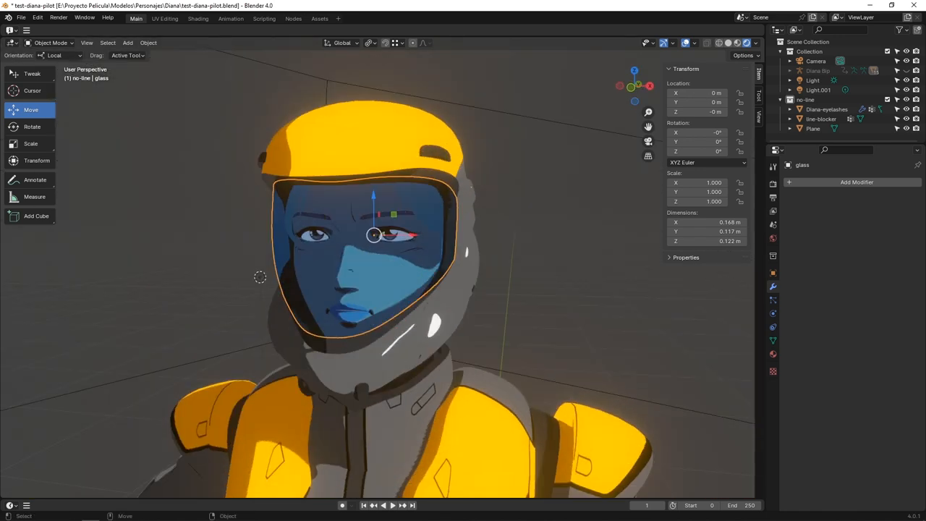
pyautogui.moveTo(373, 235); pyautogui.dragTo(387, 257)
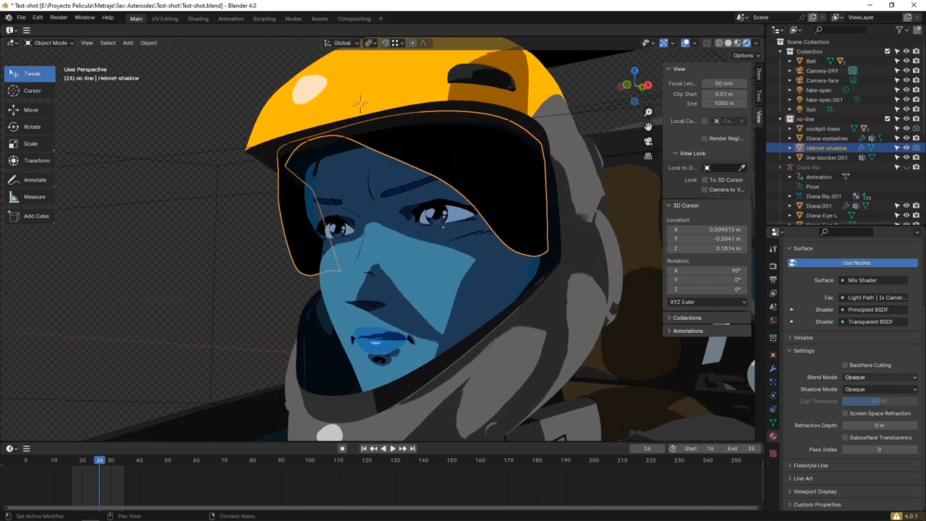
# Select Helmet-shadow in the Outliner to show its Mix Shader material
pyautogui.click(879, 377)
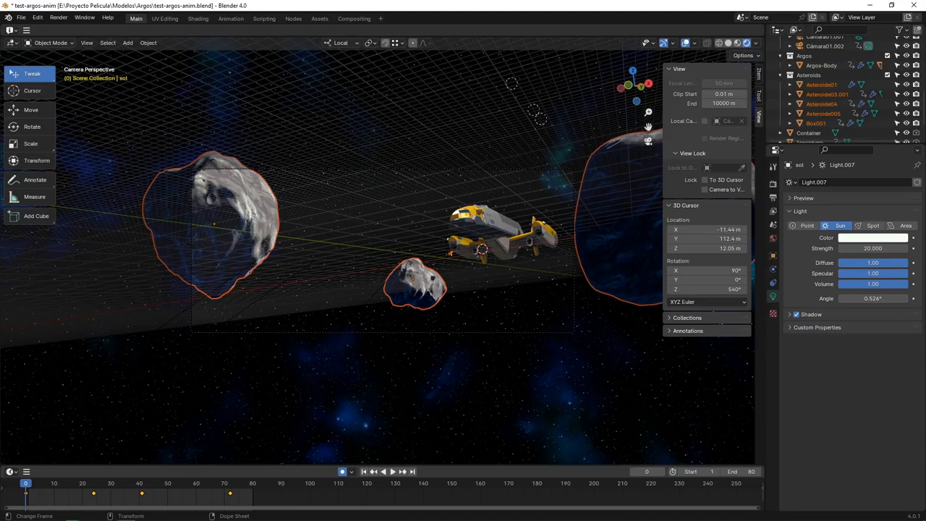
# Play the Argos animation from the timeline until the ship passes the camera
pyautogui.click(373, 471)
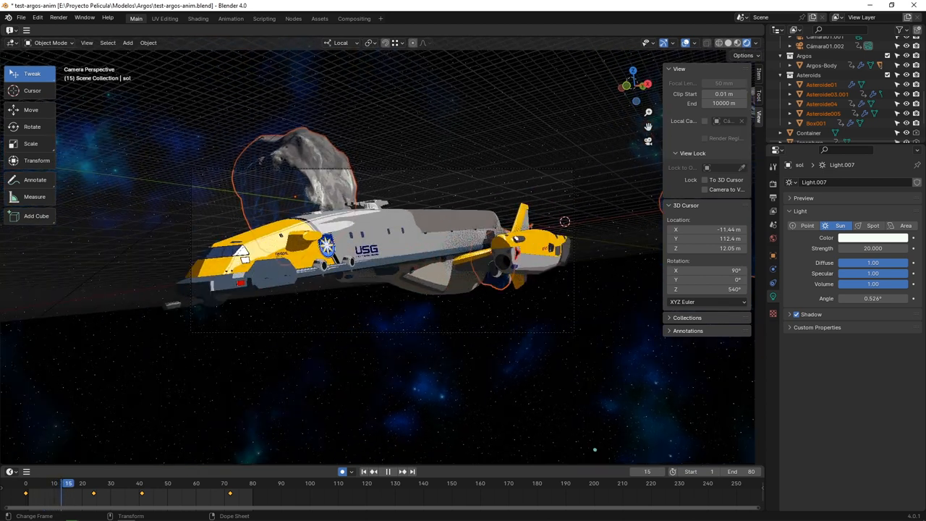